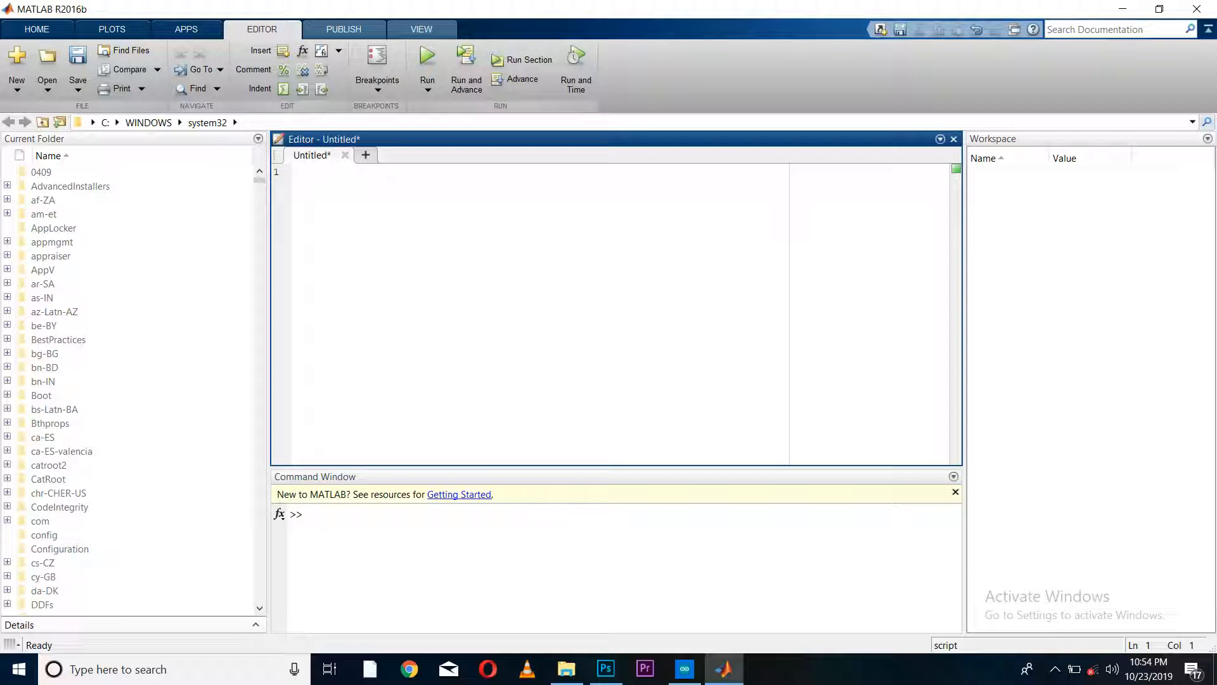
Step: Write clc, clear all, close all, then assign var = 8 in a new script
text(clc)
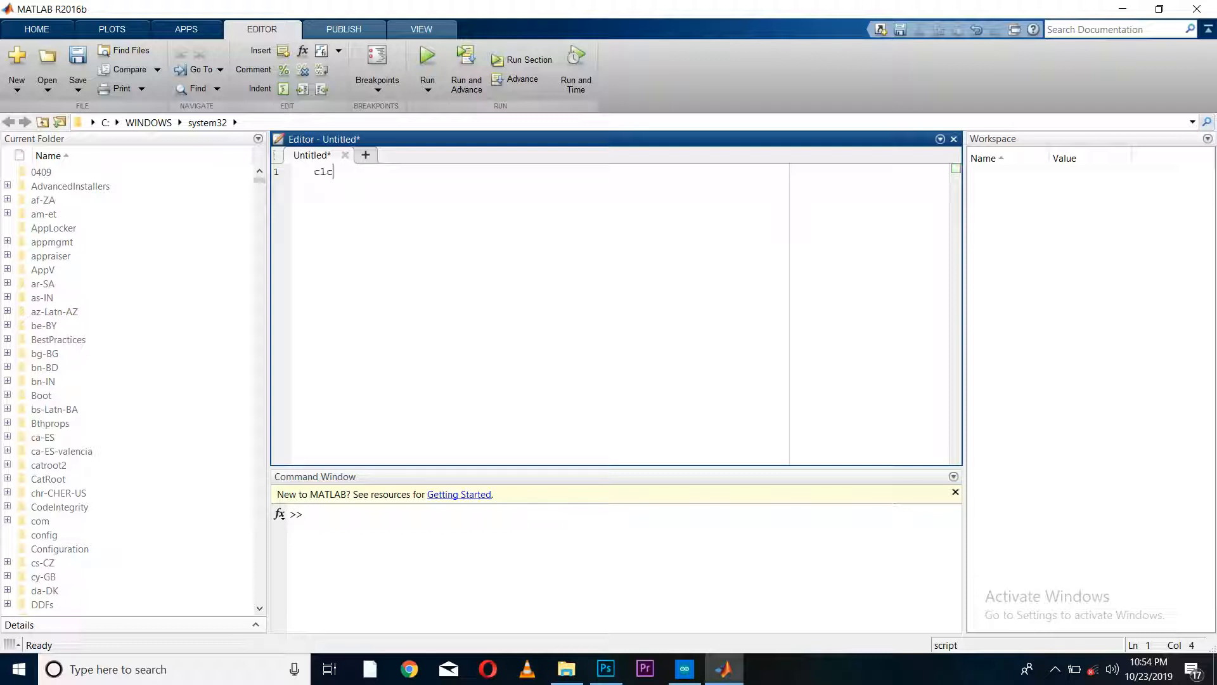
text(clear all)
text(close all)
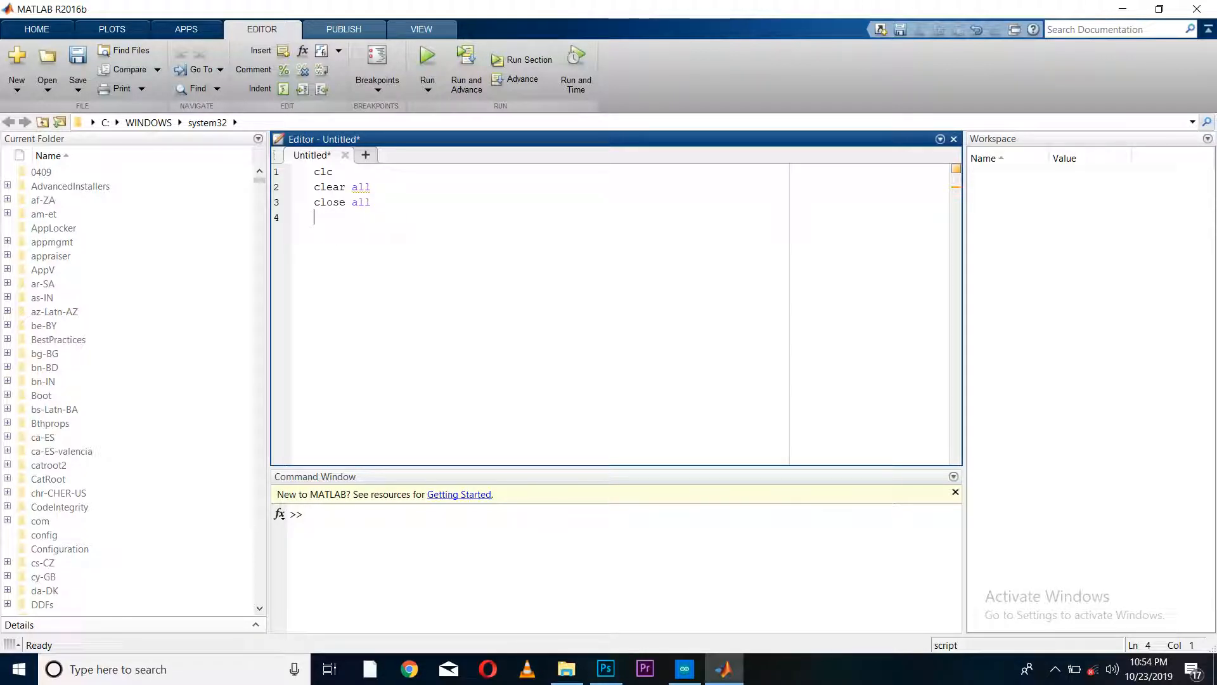
text(var=)
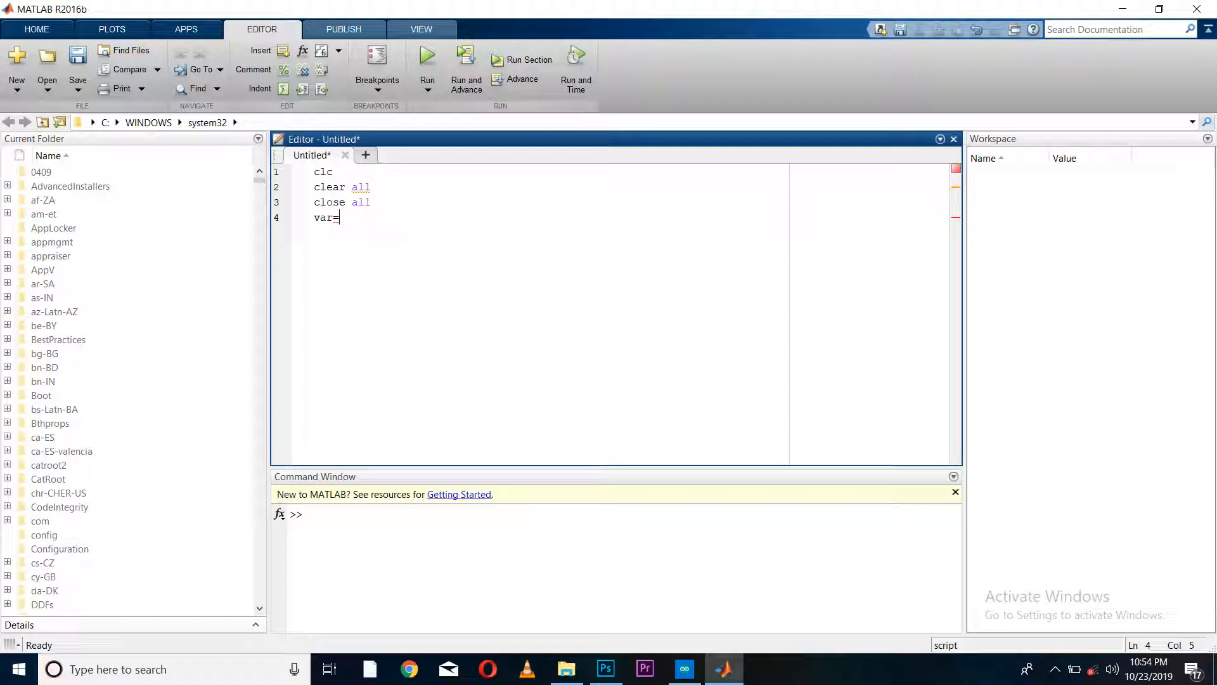
text(8;)
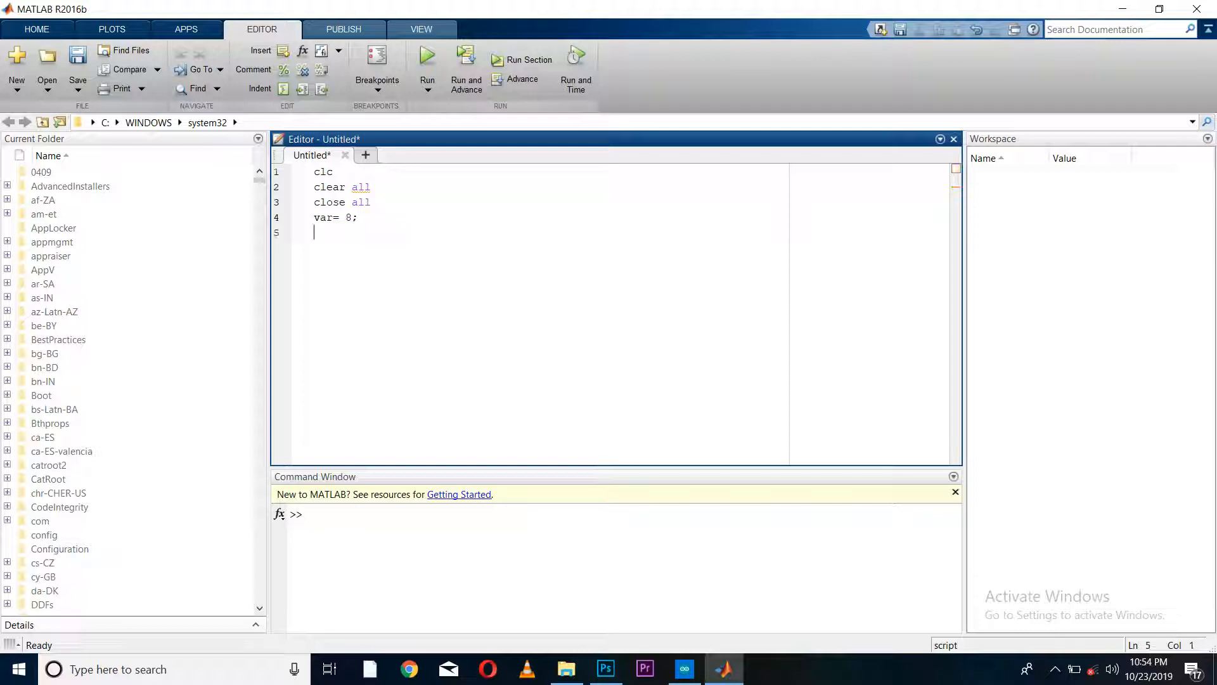
Step: Add the line var1 = num2str(var); converting var to a string
text(va)
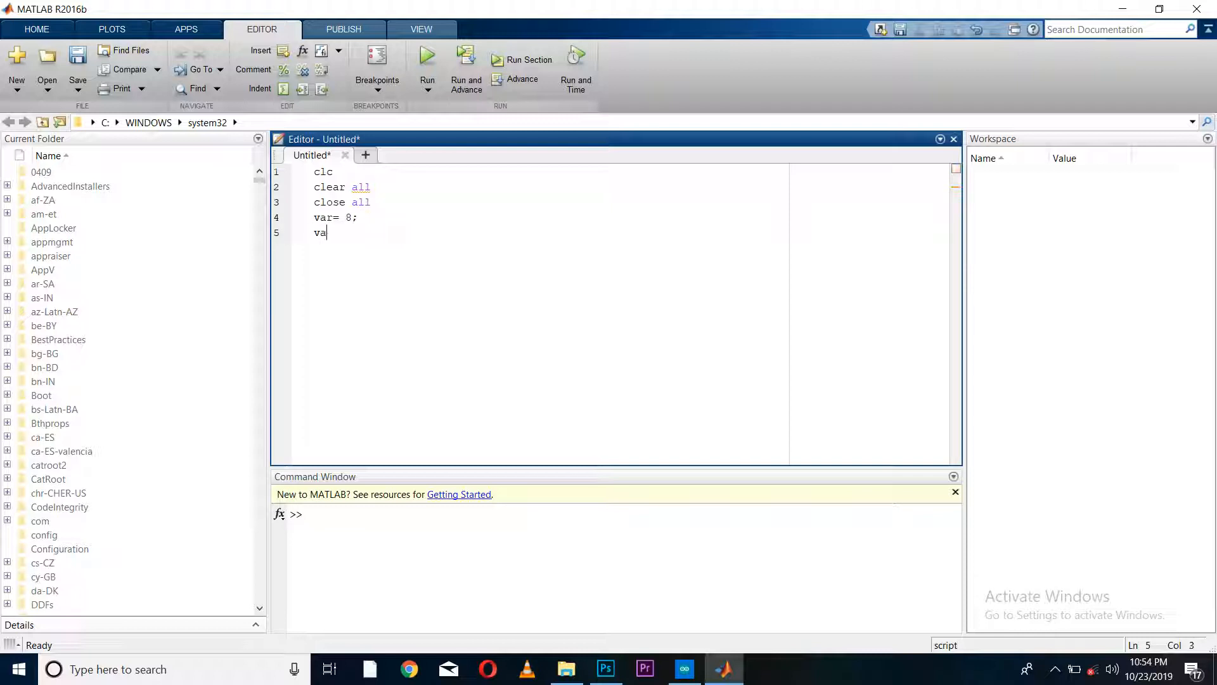
text(r1)
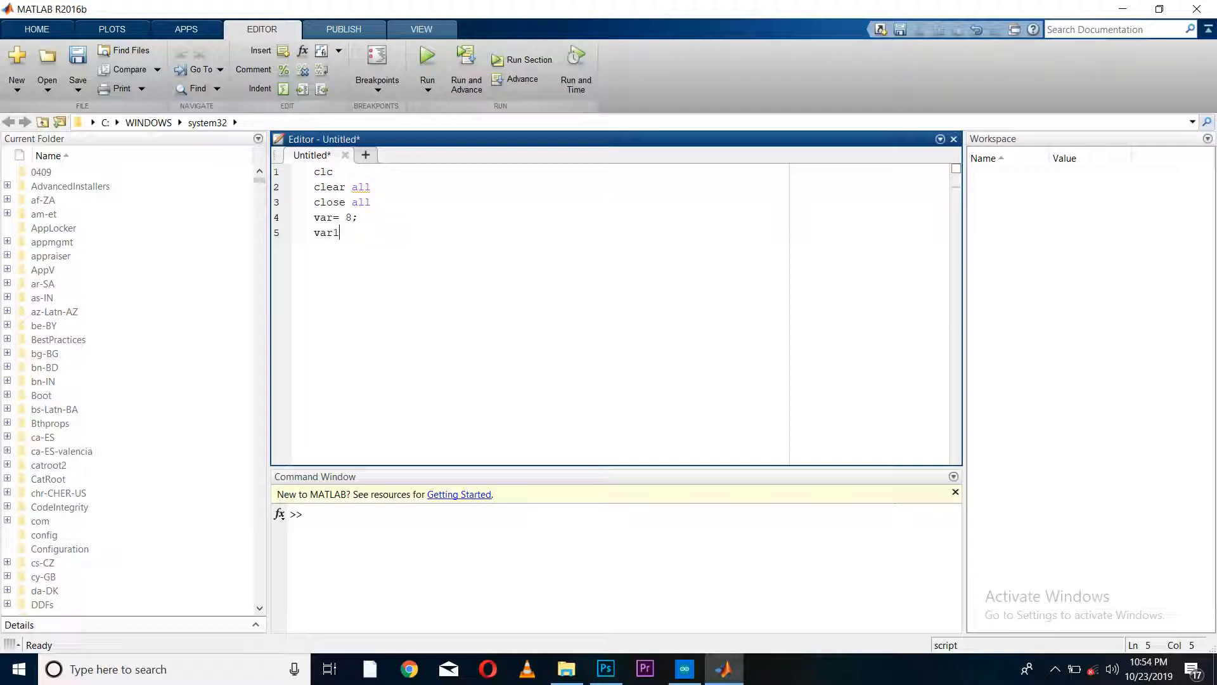
text(=)
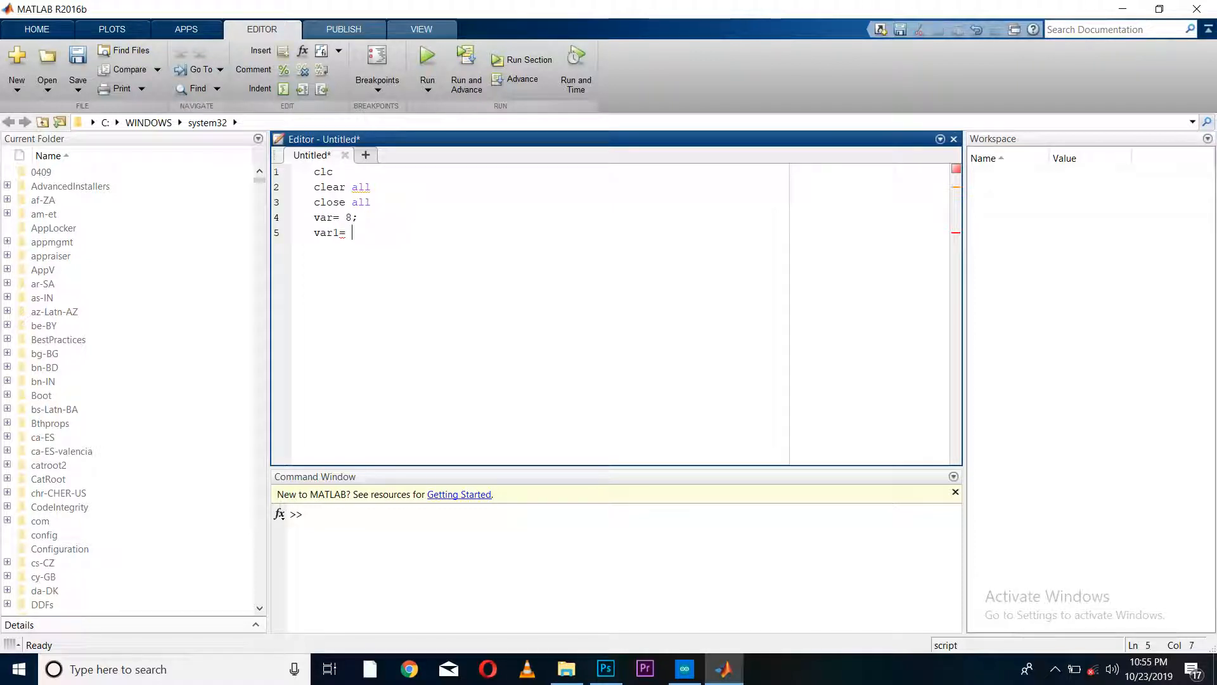
text(num)
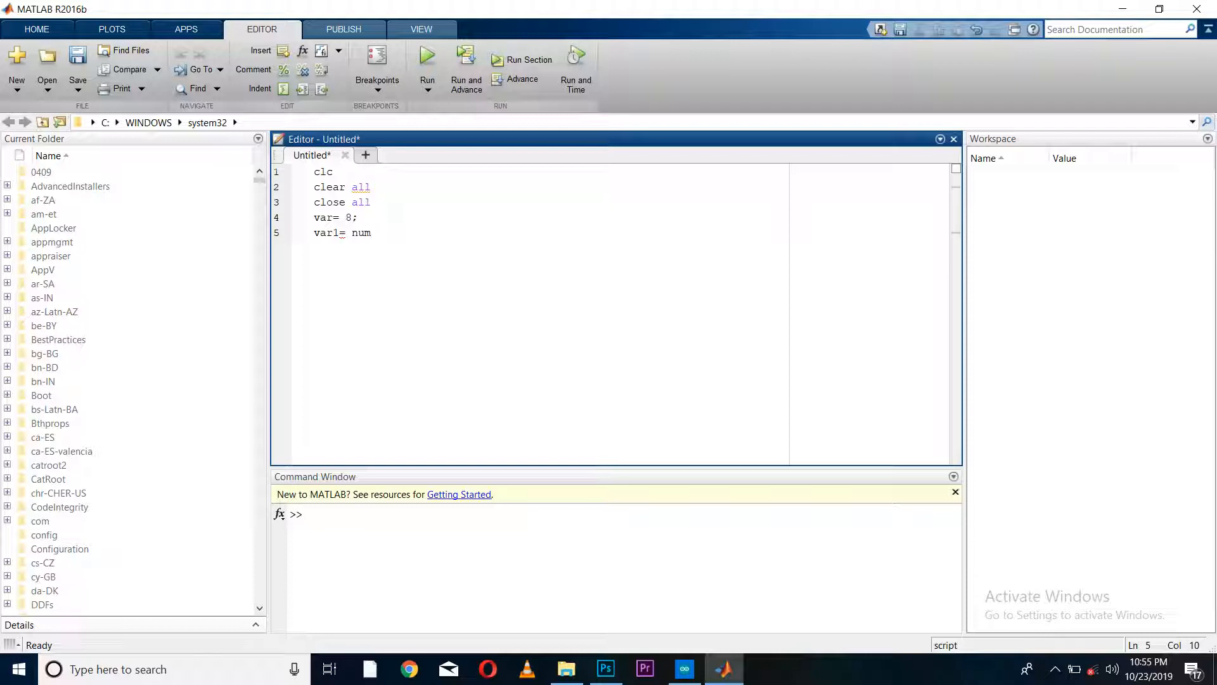
text(2)
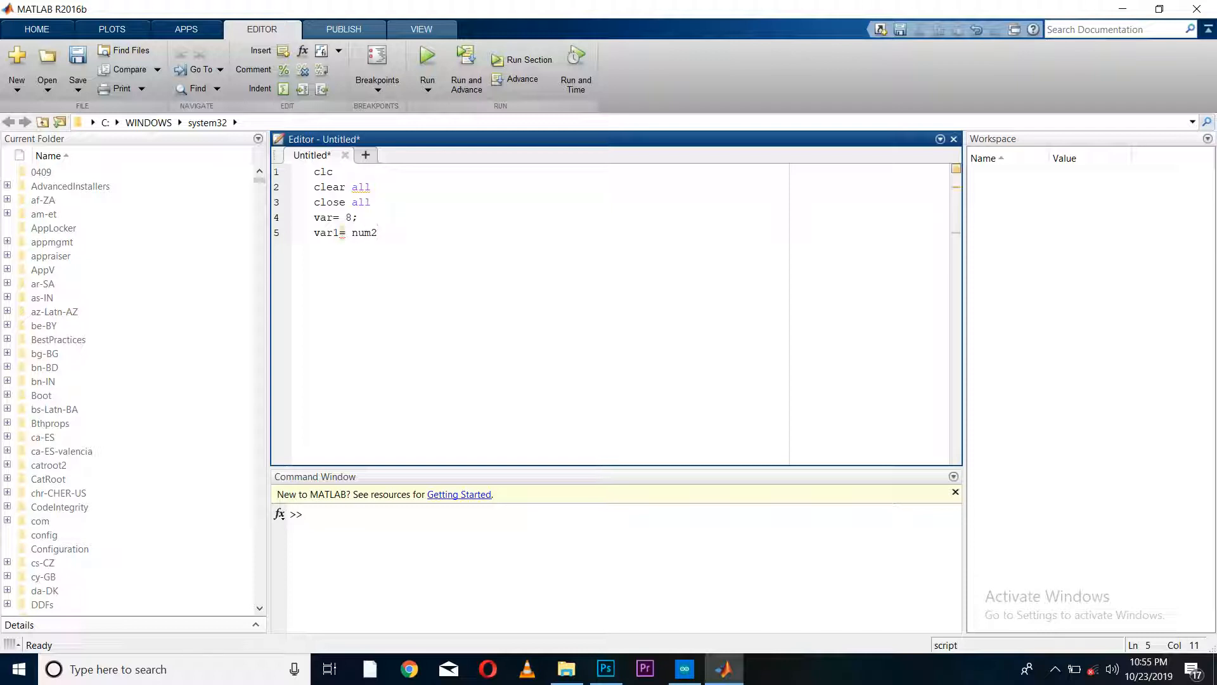
text(str)
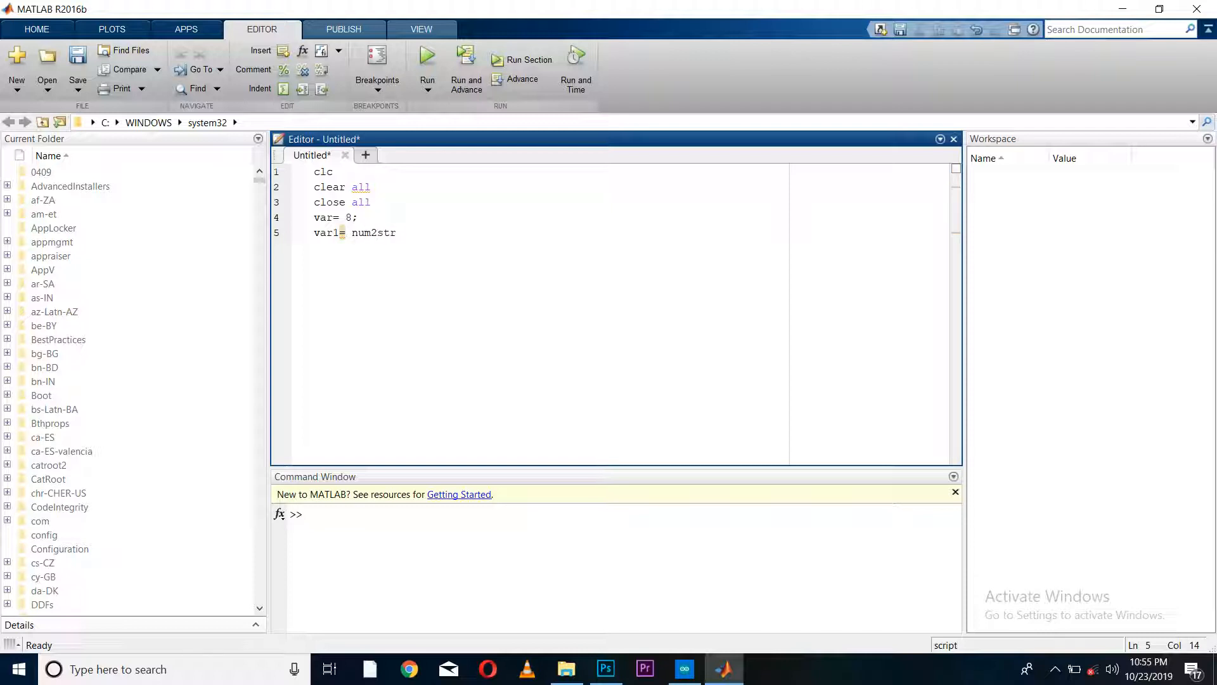
text(()
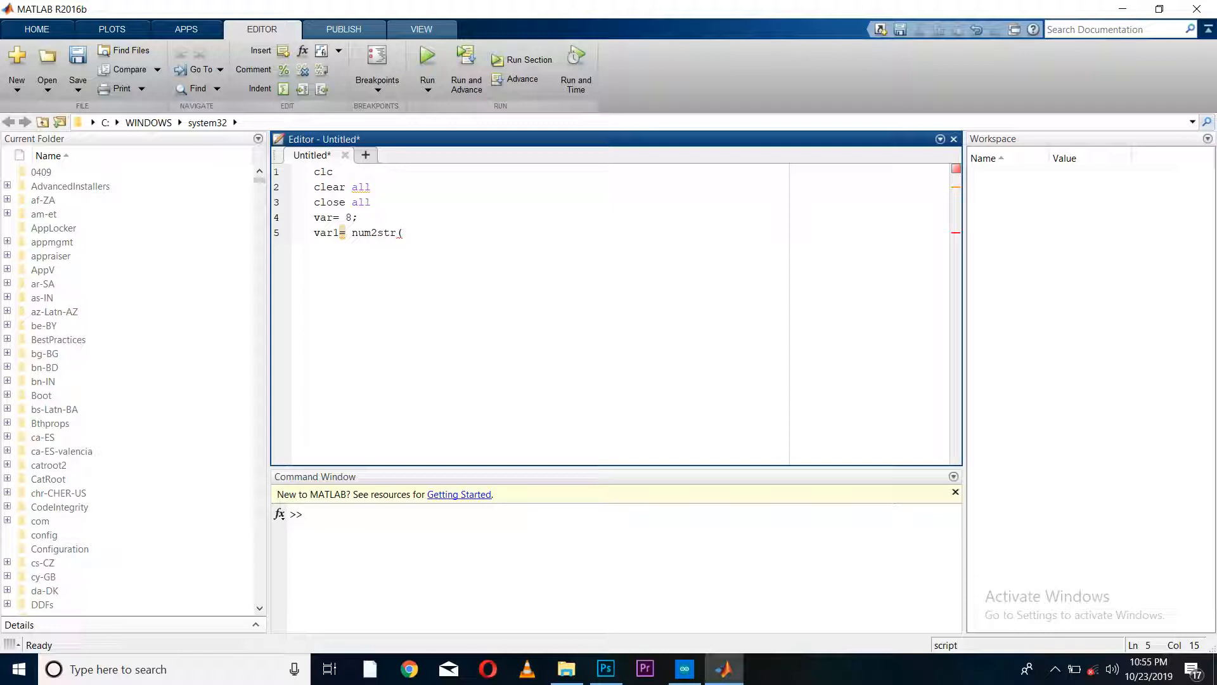
text(var)
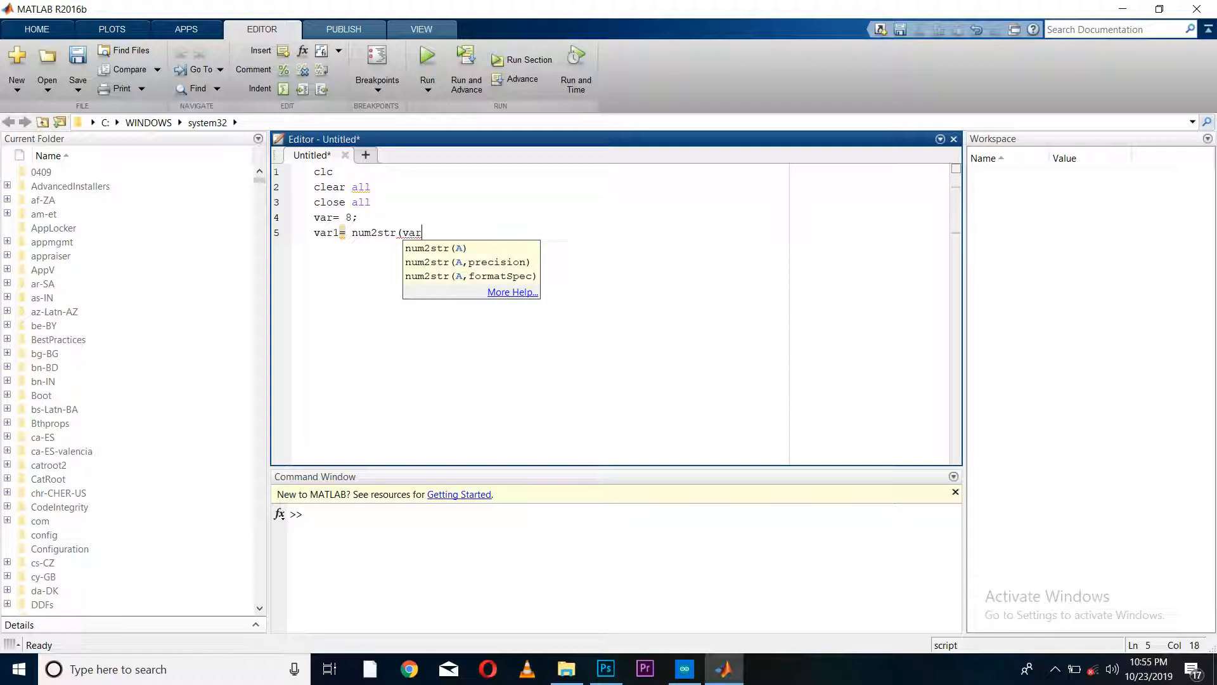
text();)
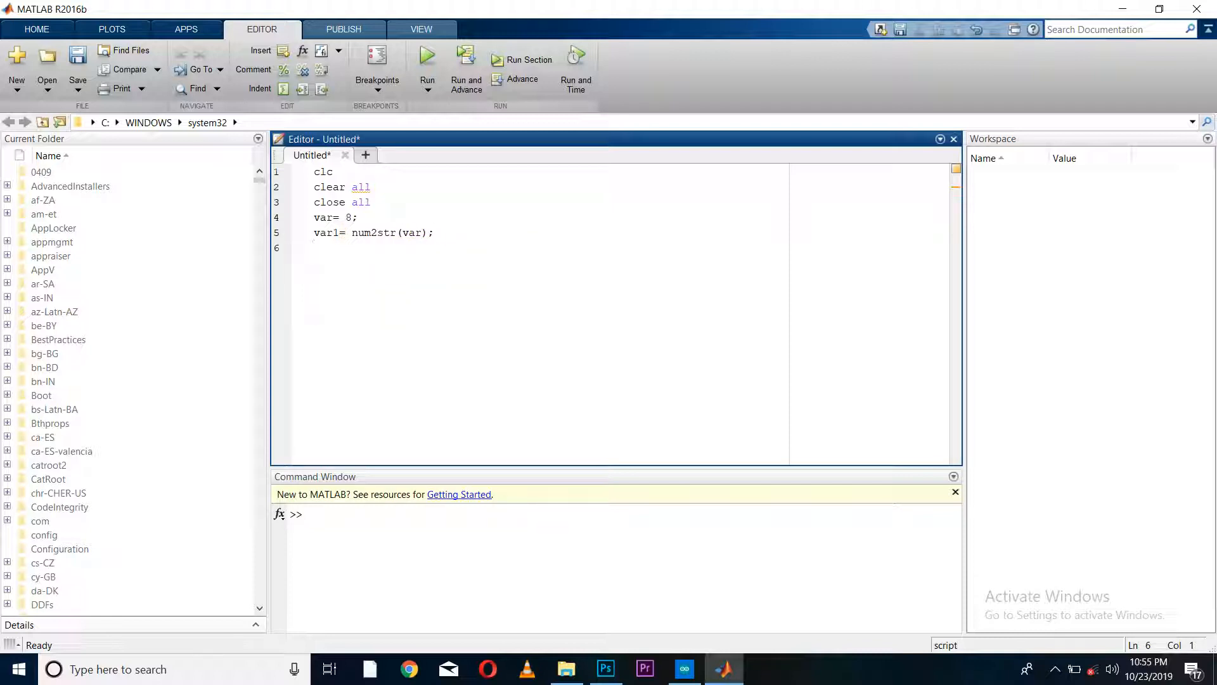
Step: Add the line disp(var1) to print the converted string
text(disp)
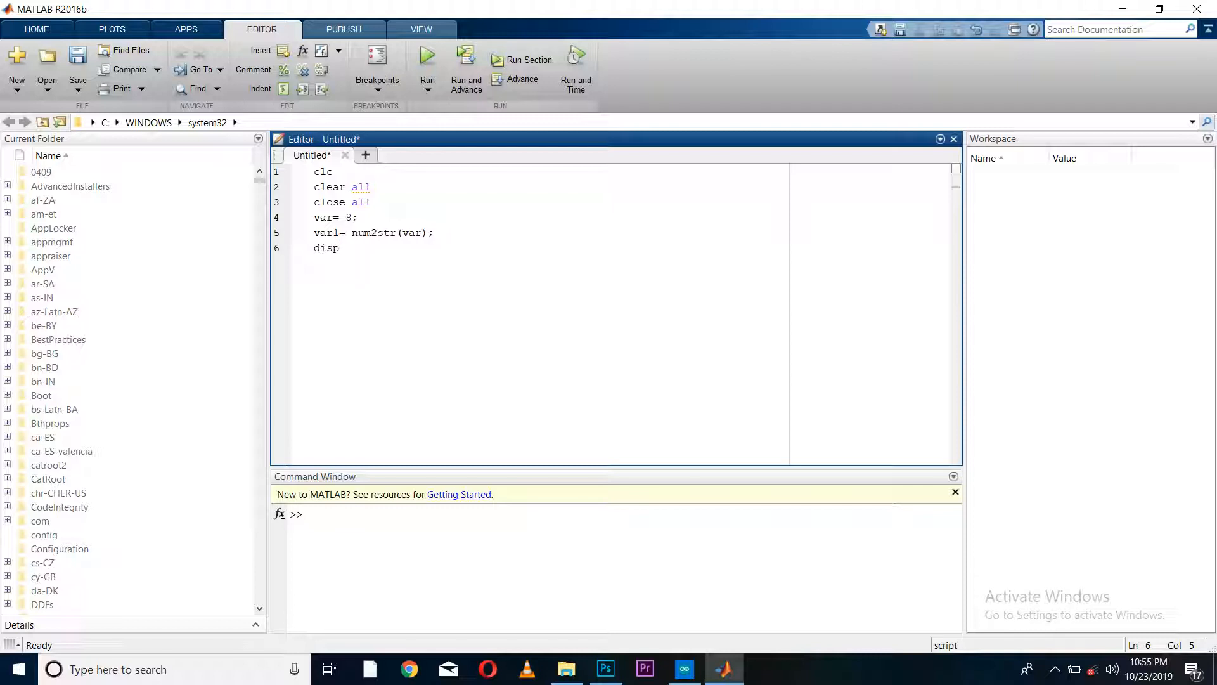
text(()
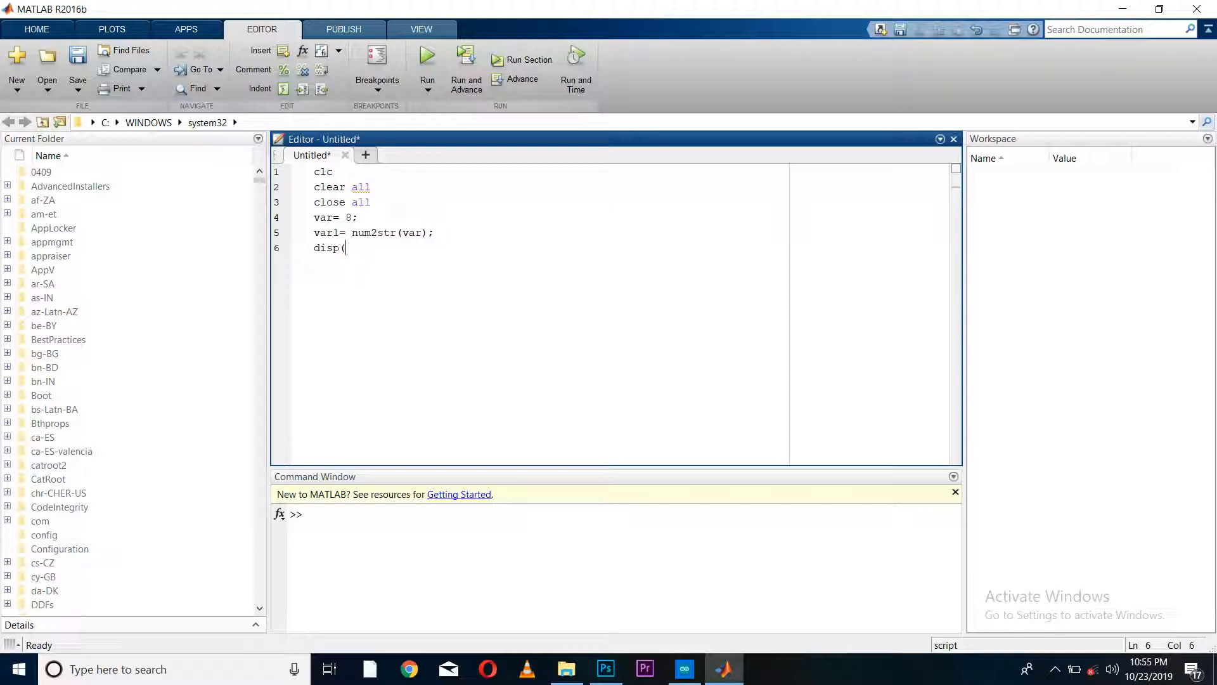
text(()
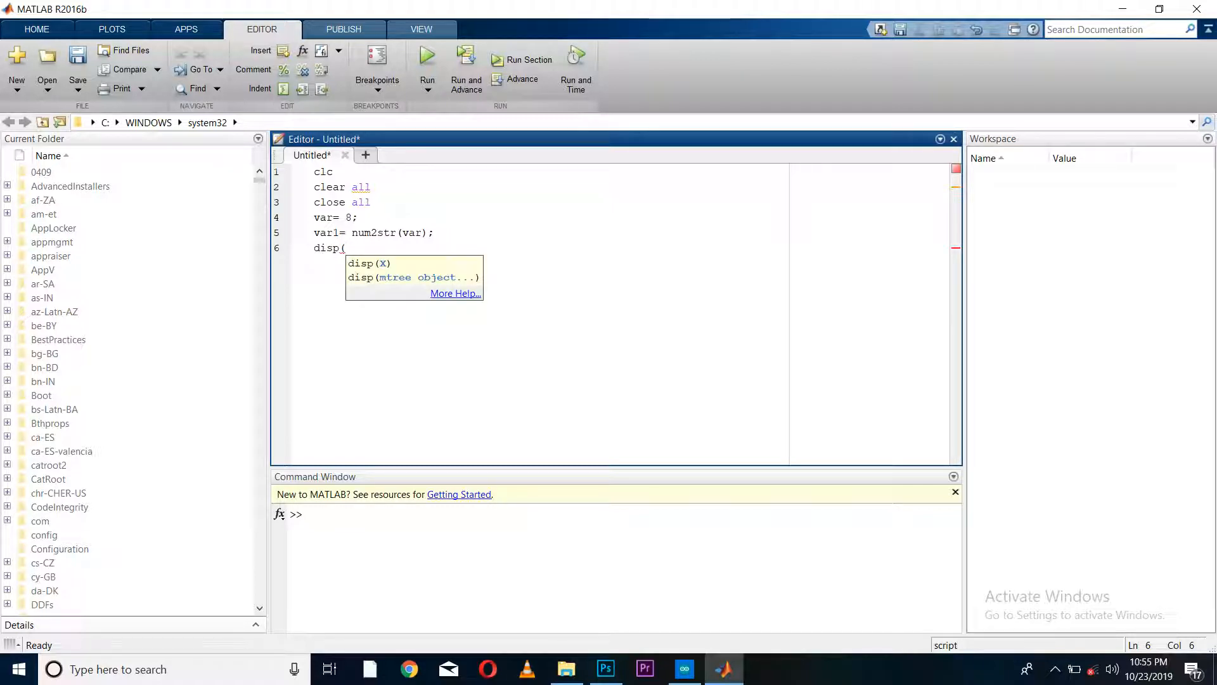
text(var1))
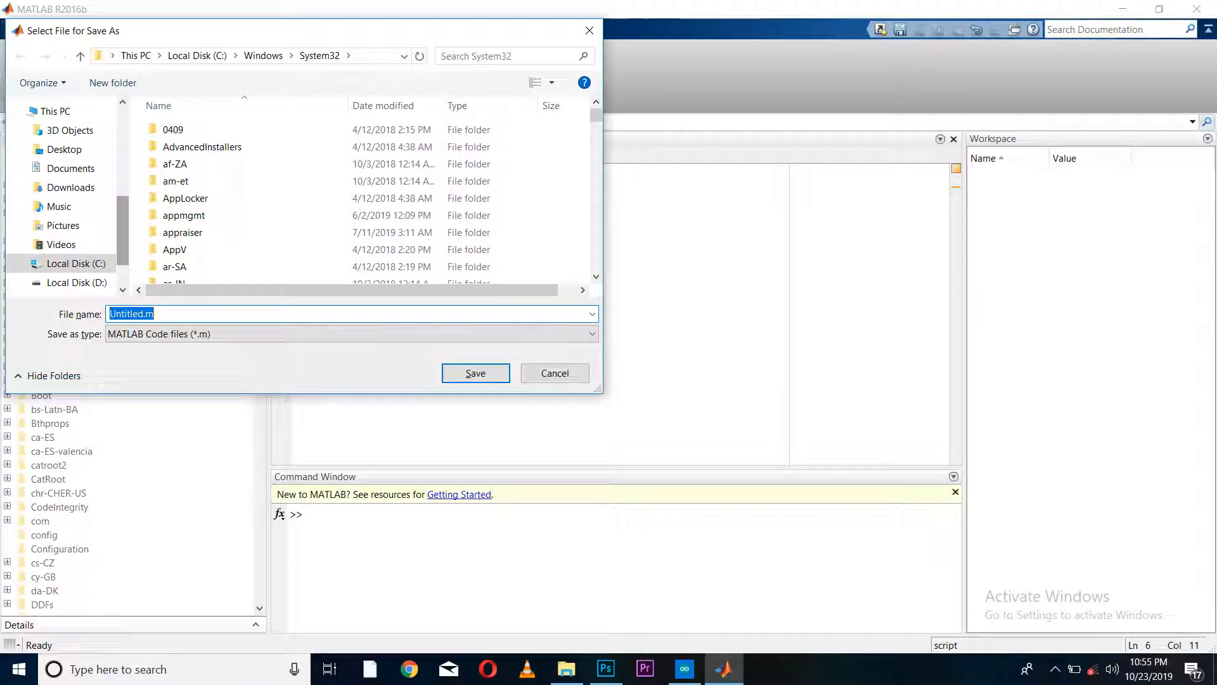
Step: Save the script as Untitled.m in the Documents\MATLAB folder
click(68, 169)
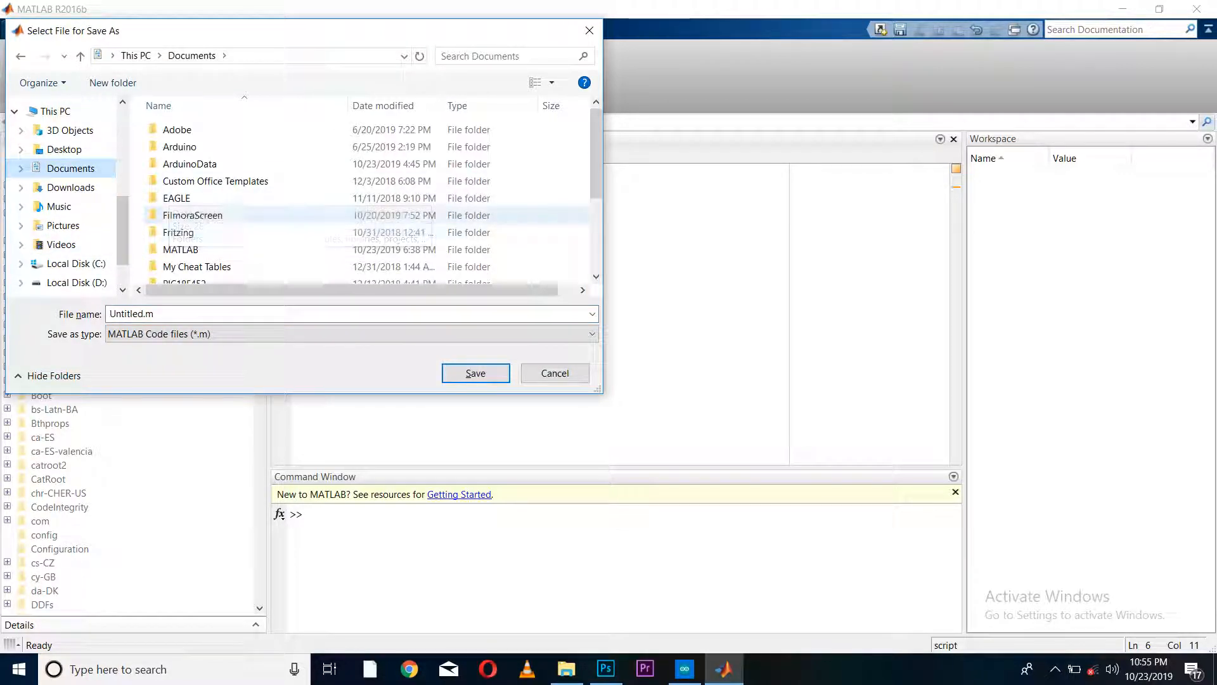
click(180, 248)
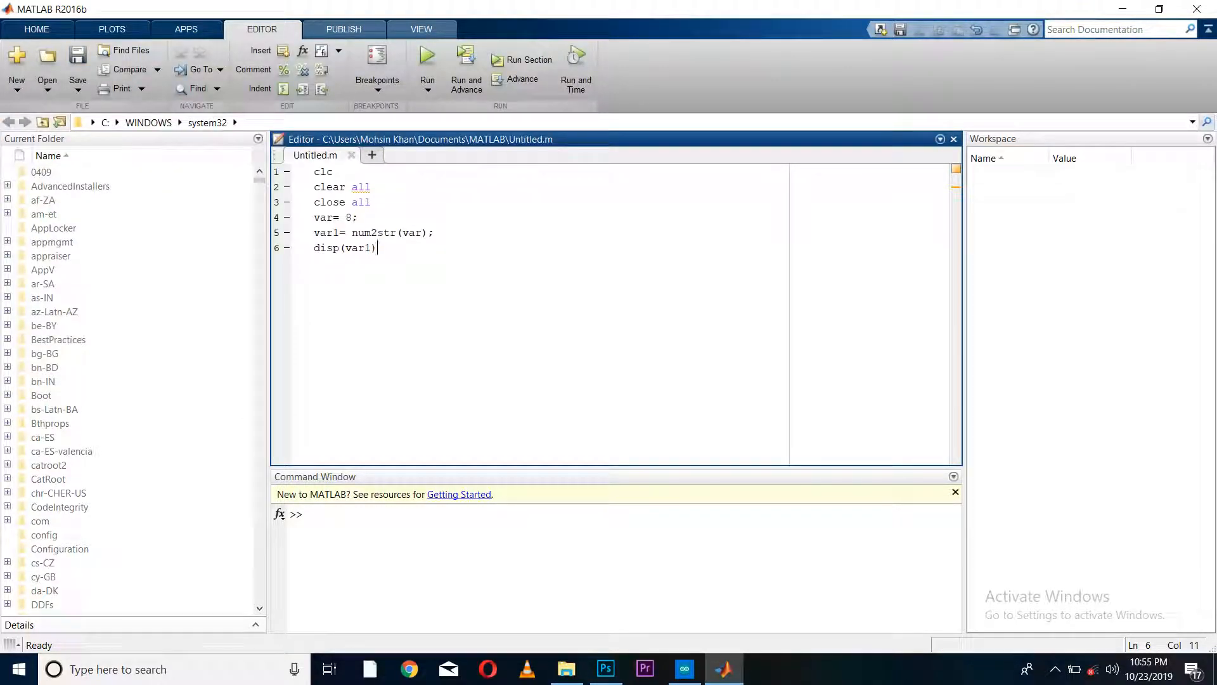
Step: Run the script so the Command Window prints 8 with var and var1 in the workspace
click(426, 57)
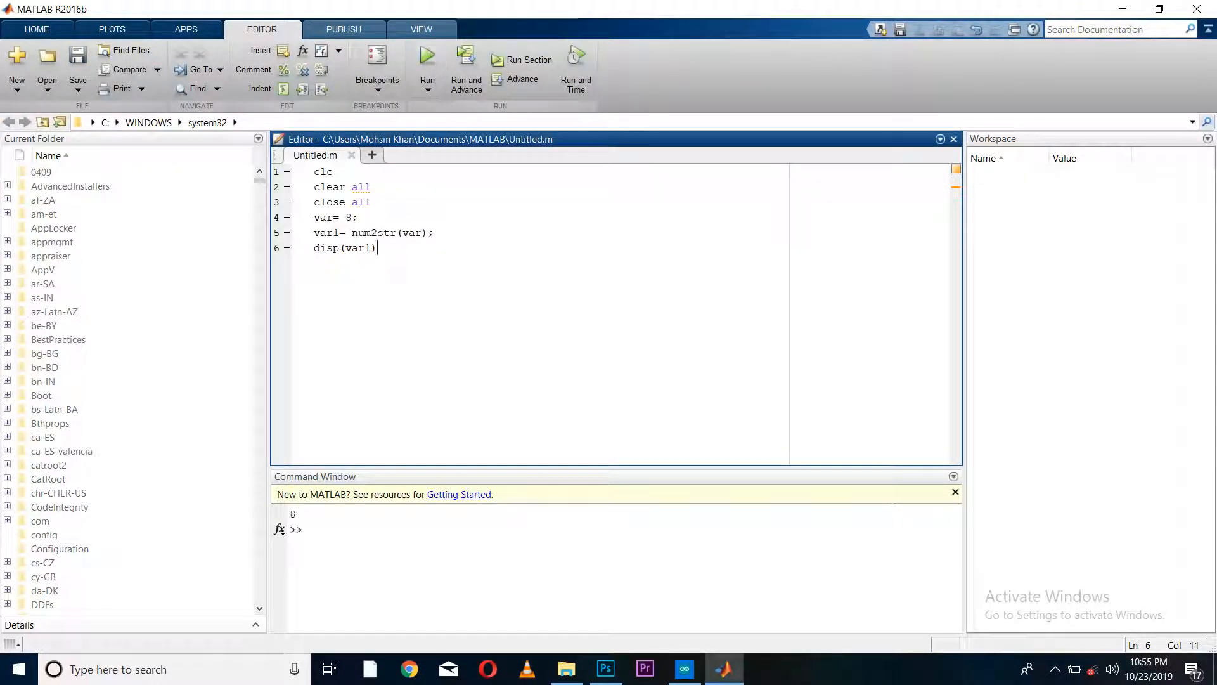
click(427, 57)
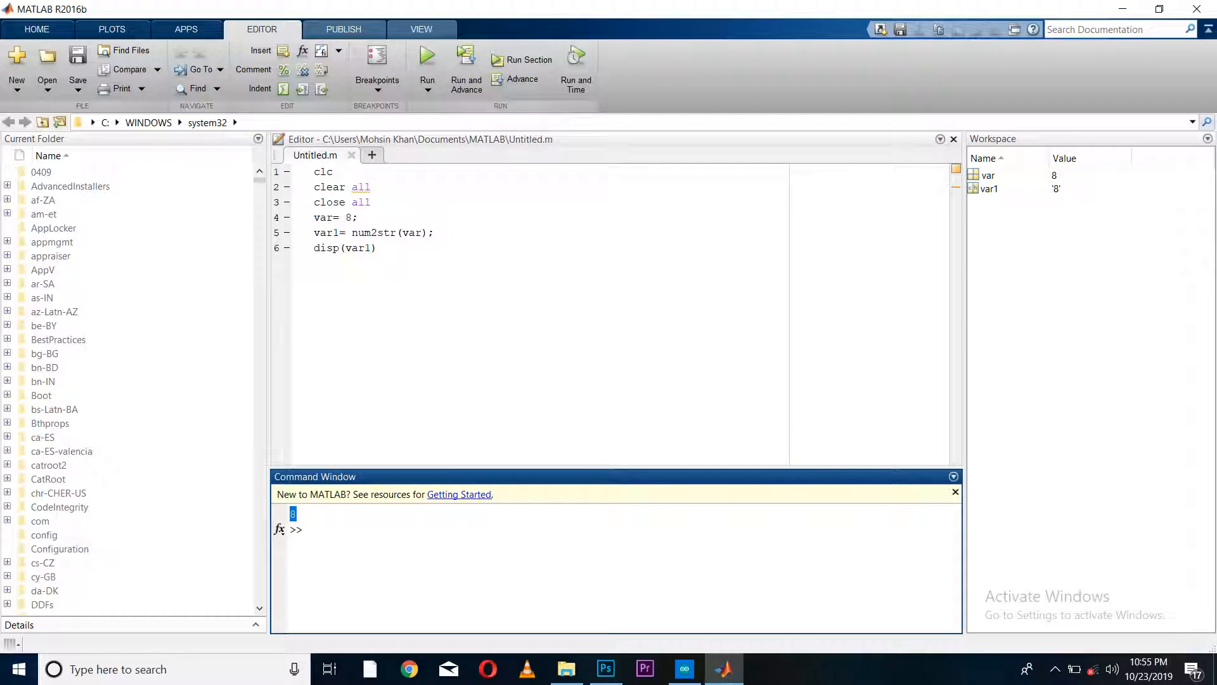
triple_click(343, 248)
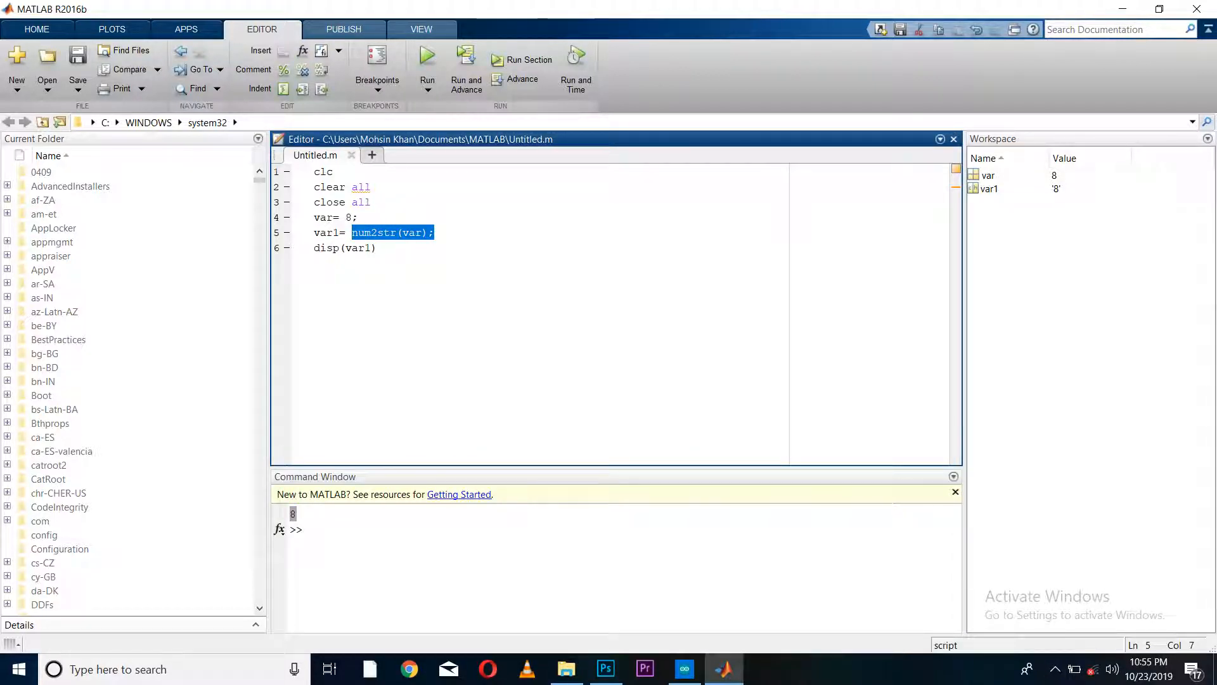
click(385, 234)
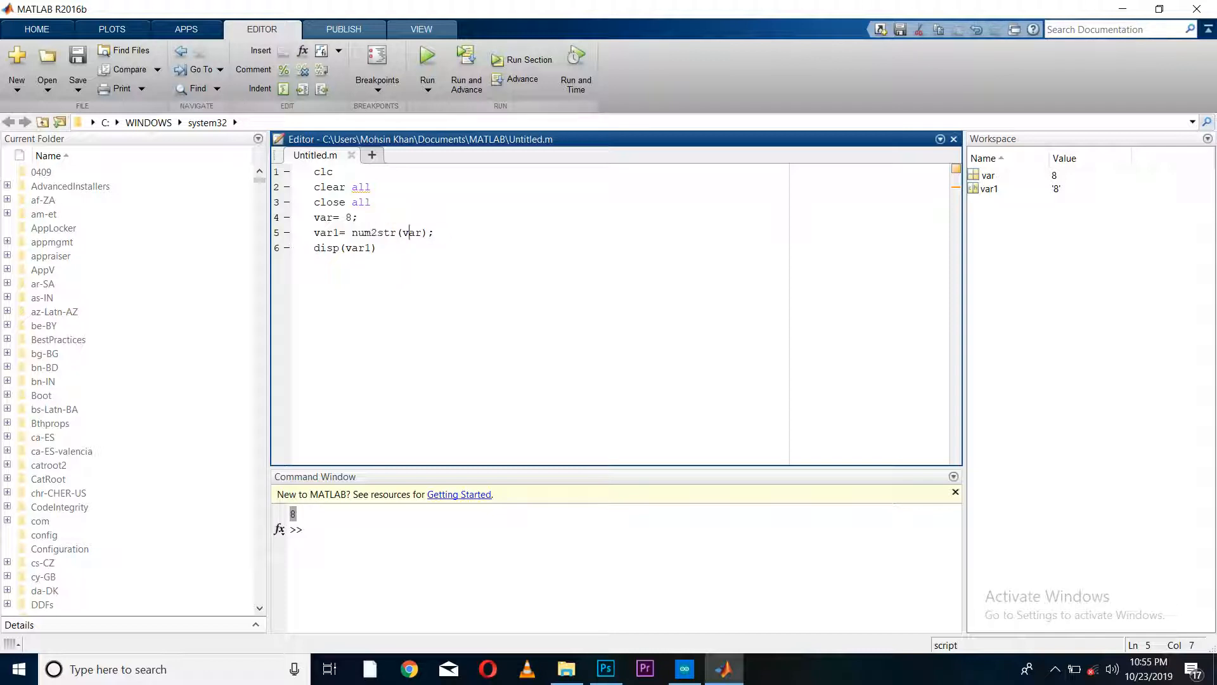
double_click(411, 233)
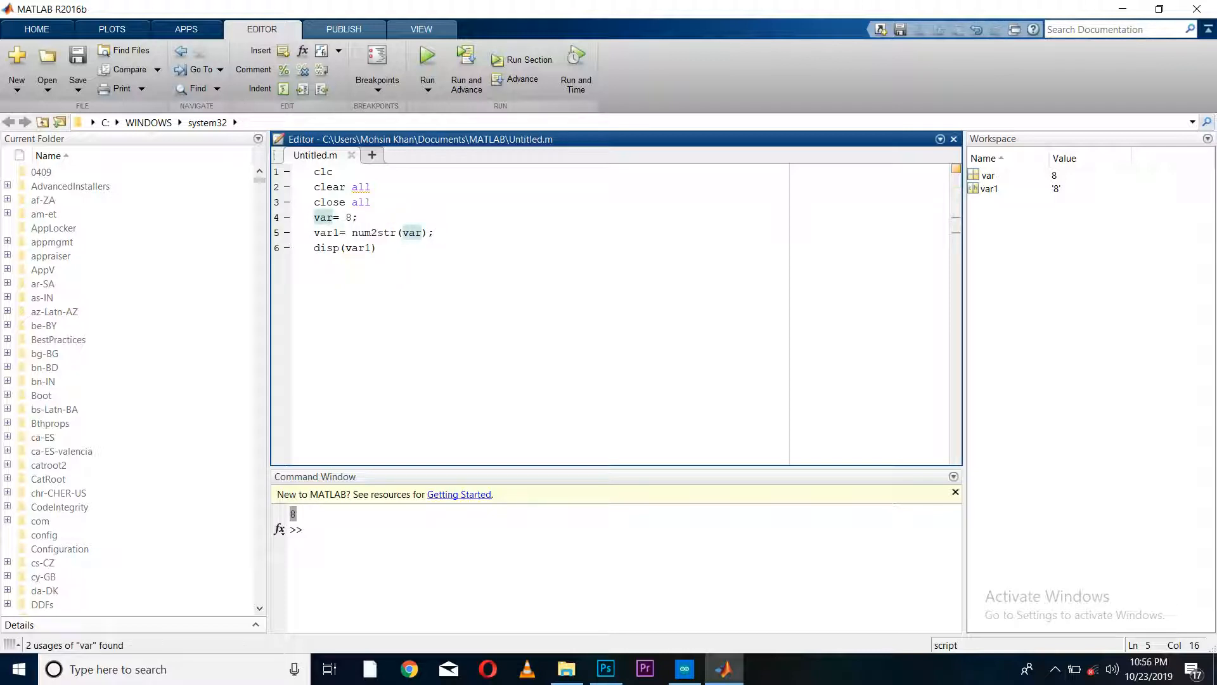